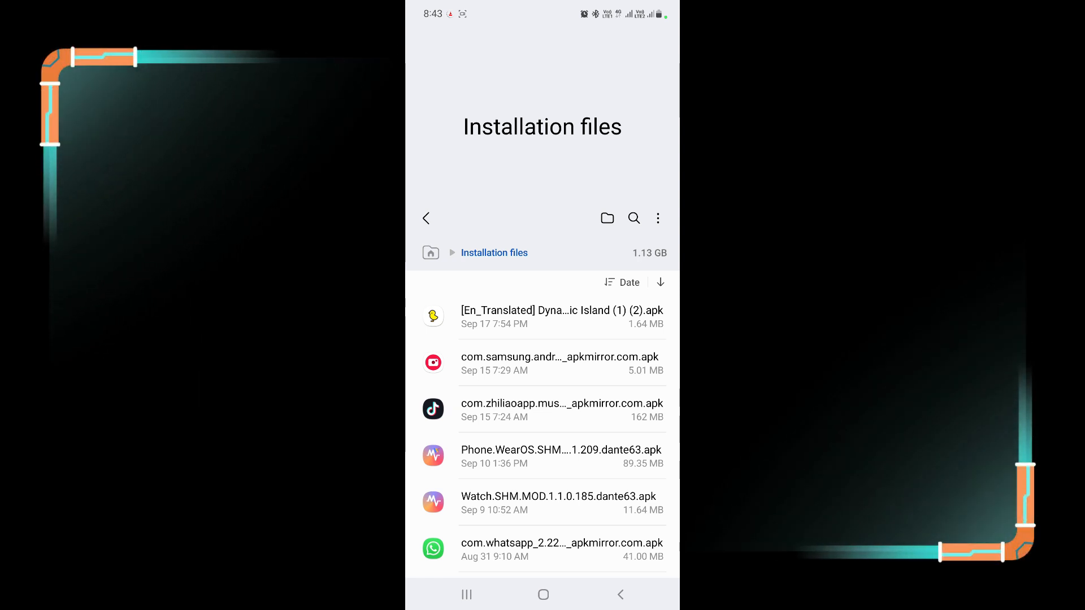
# Install the Dynamic Island APK from My Files, launch it, and go to the Appear on top setting.
pyautogui.click(560, 317)
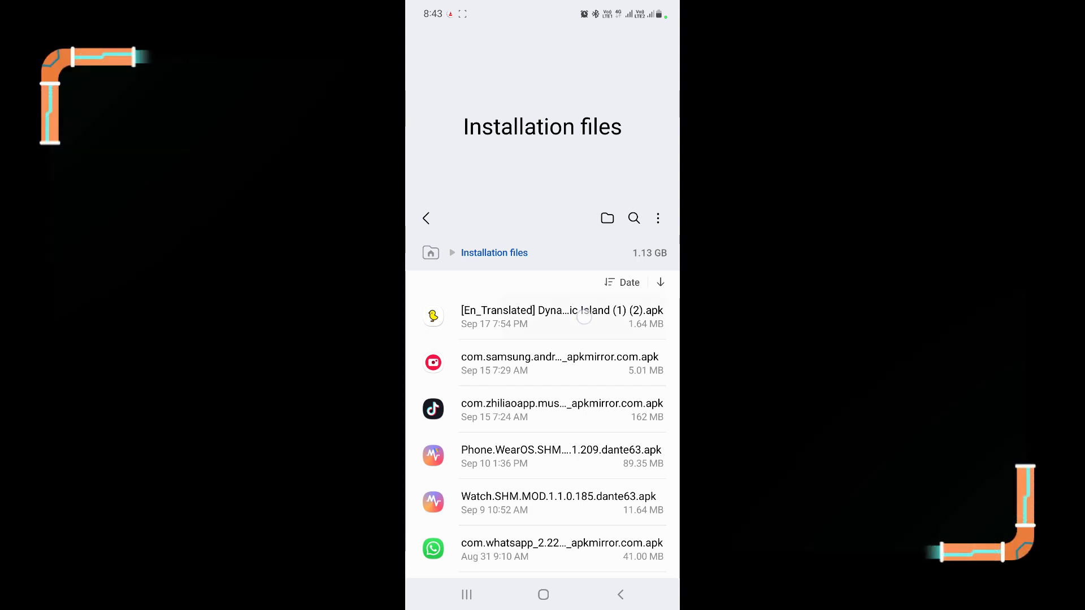
pyautogui.click(546, 316)
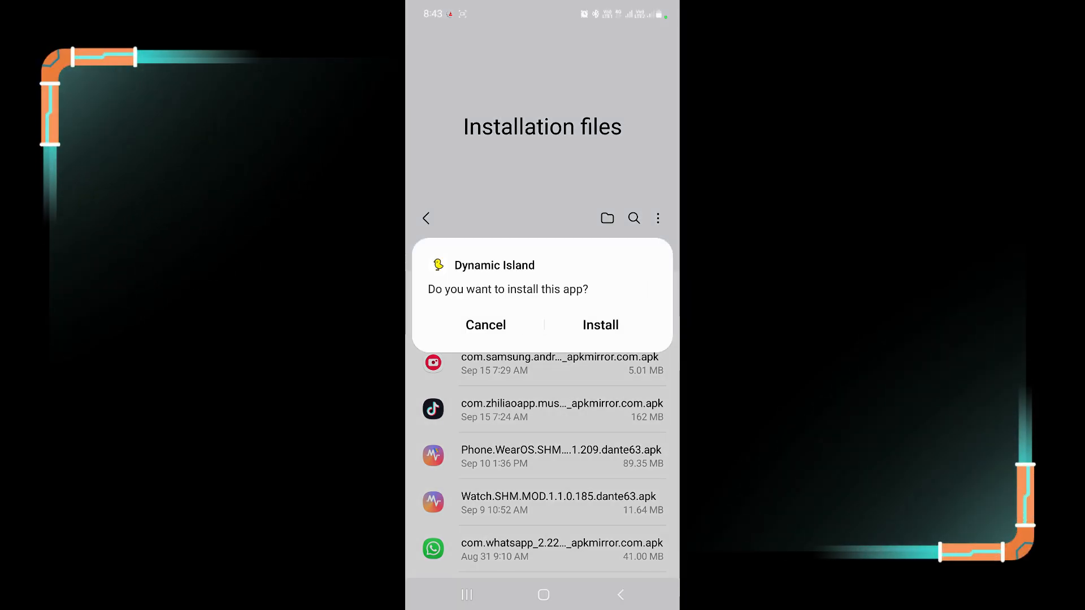
pyautogui.click(600, 324)
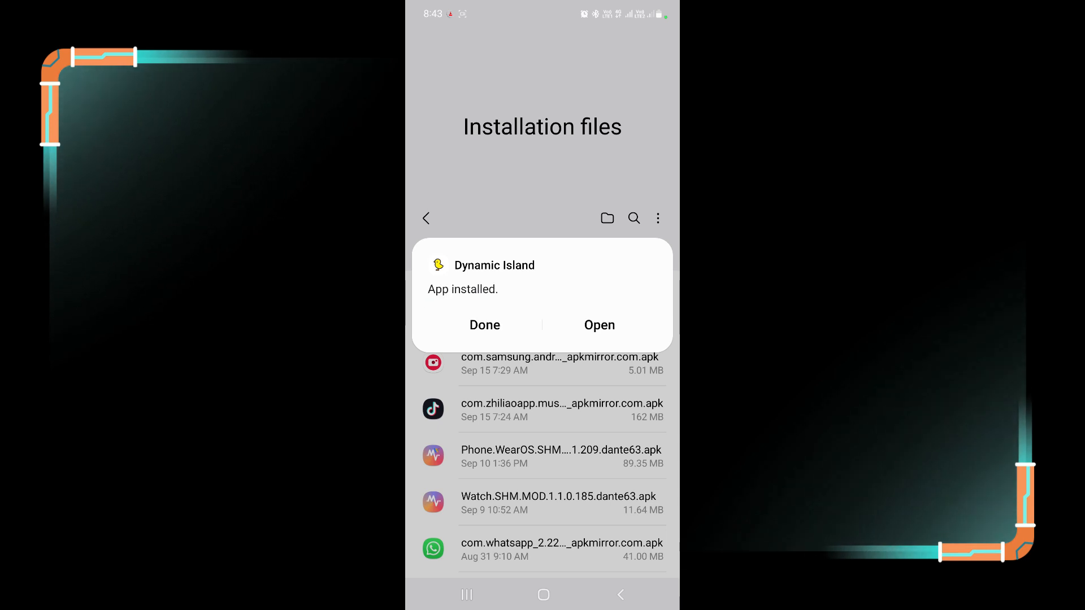
pyautogui.click(599, 326)
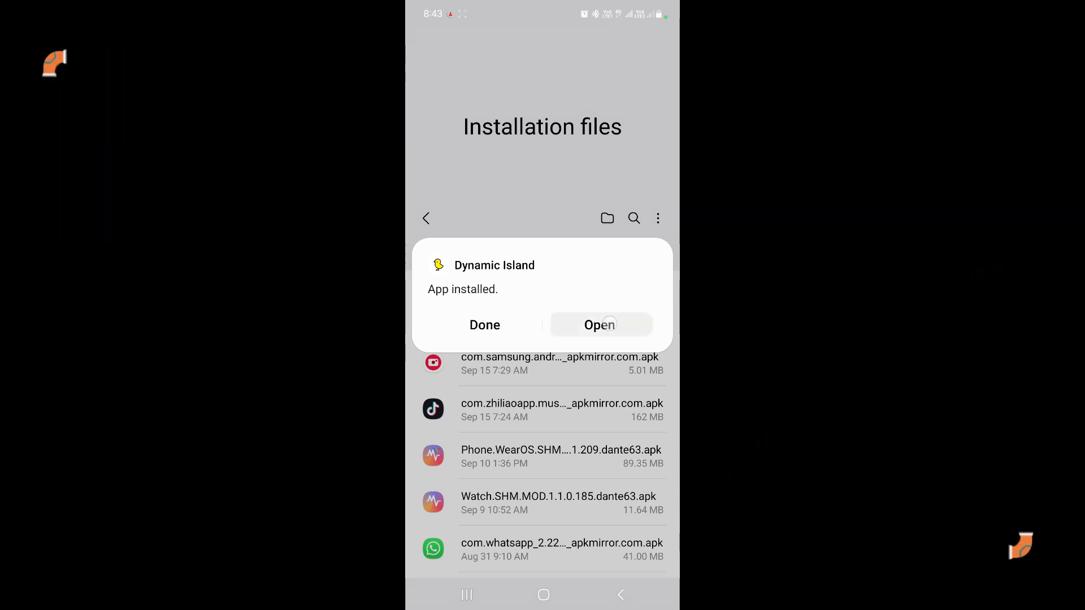
pyautogui.click(598, 326)
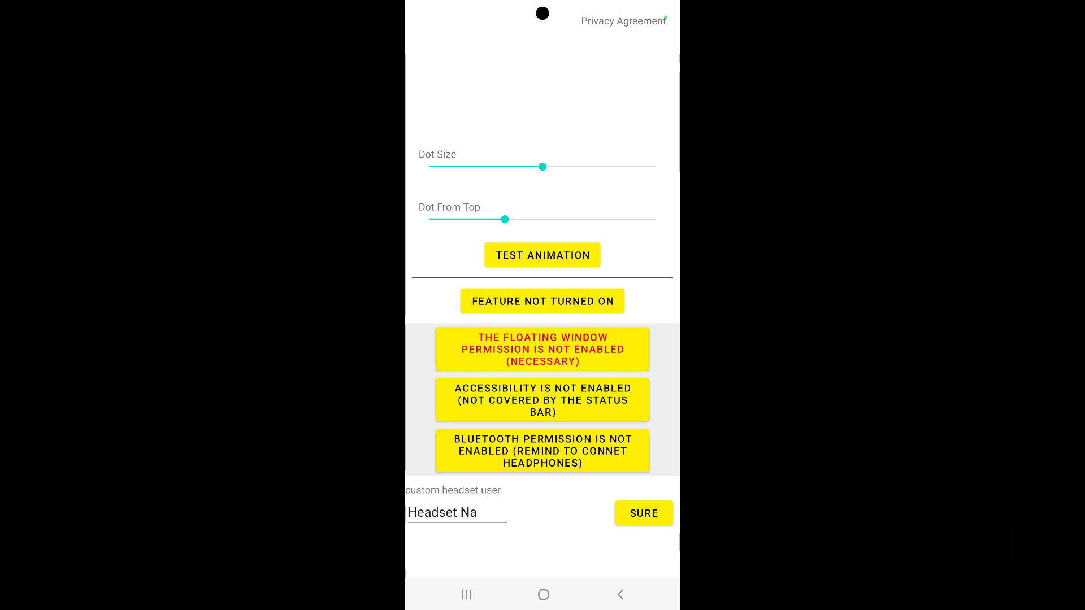
pyautogui.click(542, 254)
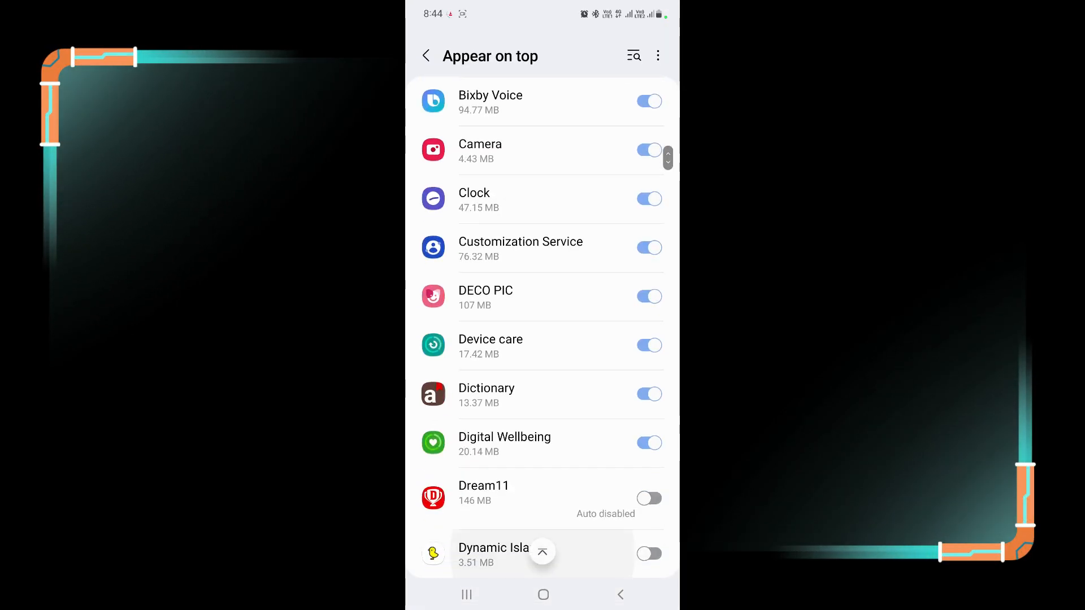
# Allow Dynamic Island to appear on top of other apps.
pyautogui.scroll(-3)
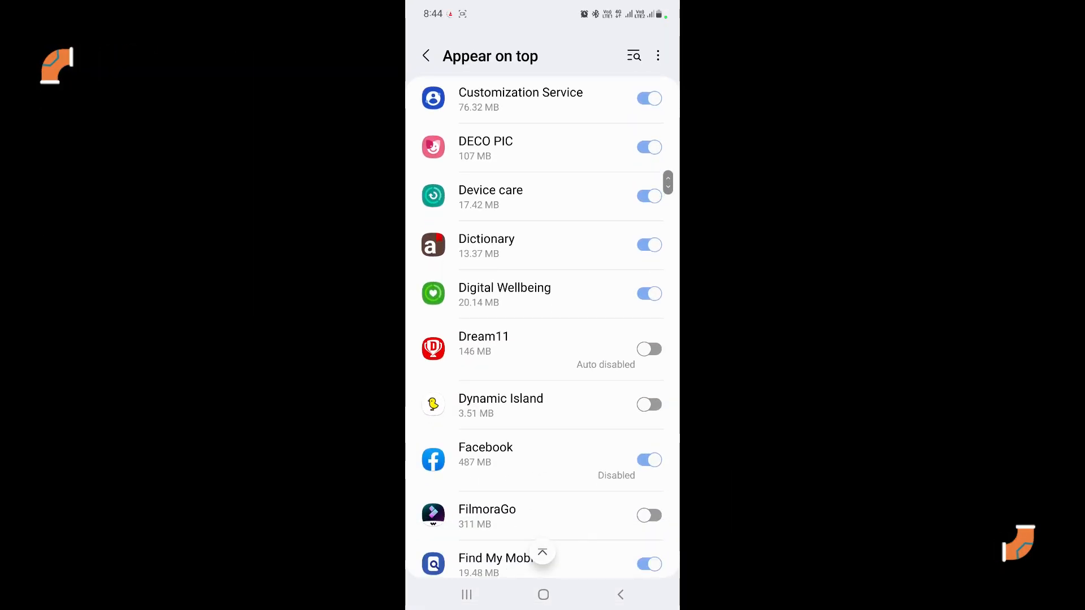
pyautogui.click(649, 405)
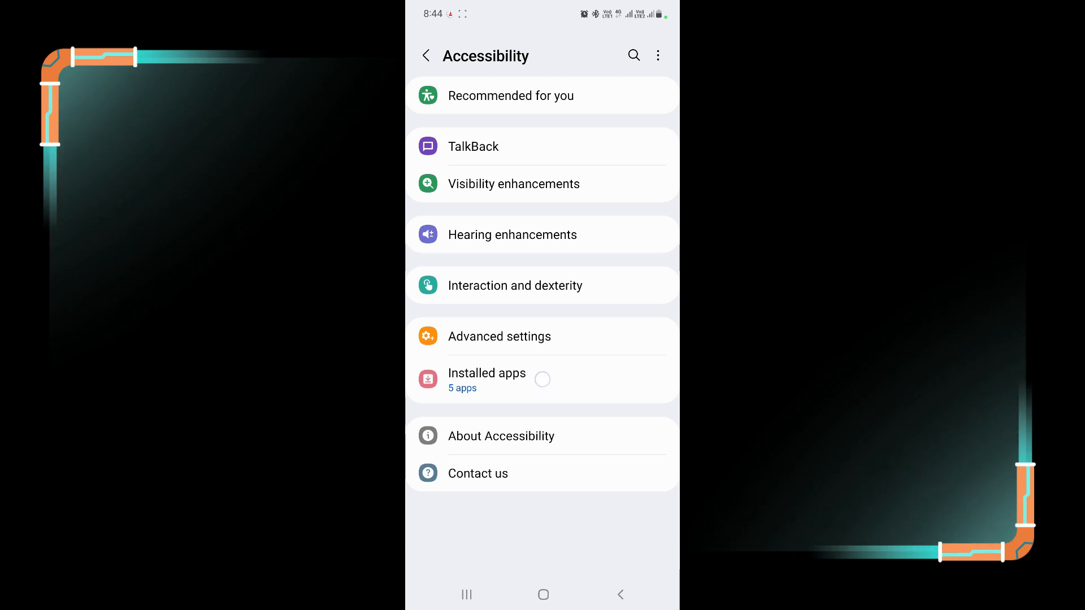
# Enable Dynamic Island's accessibility service with full control and return to the app.
pyautogui.click(486, 373)
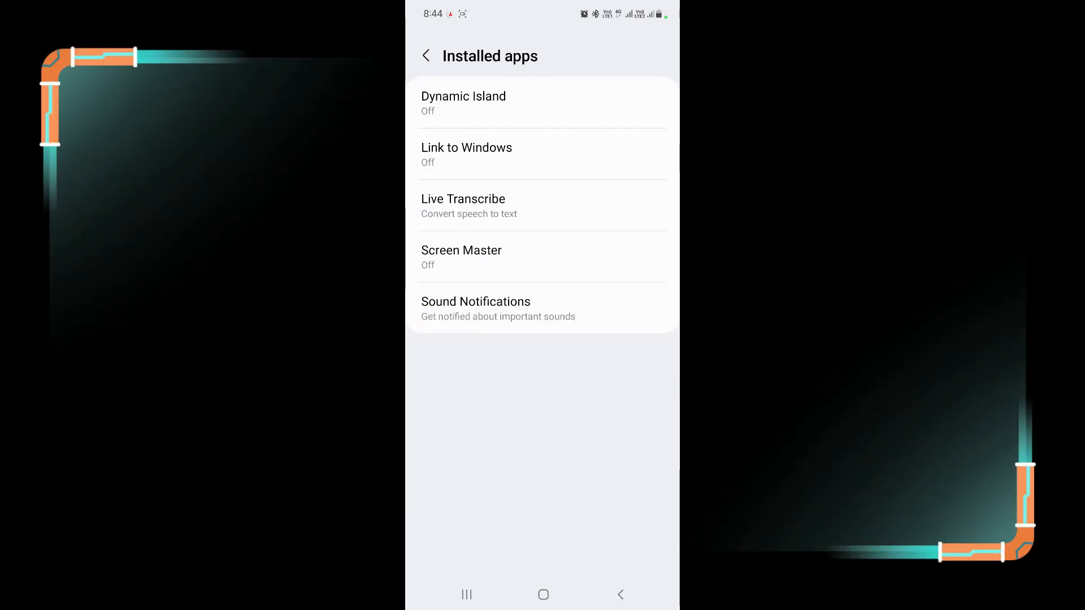
pyautogui.click(464, 96)
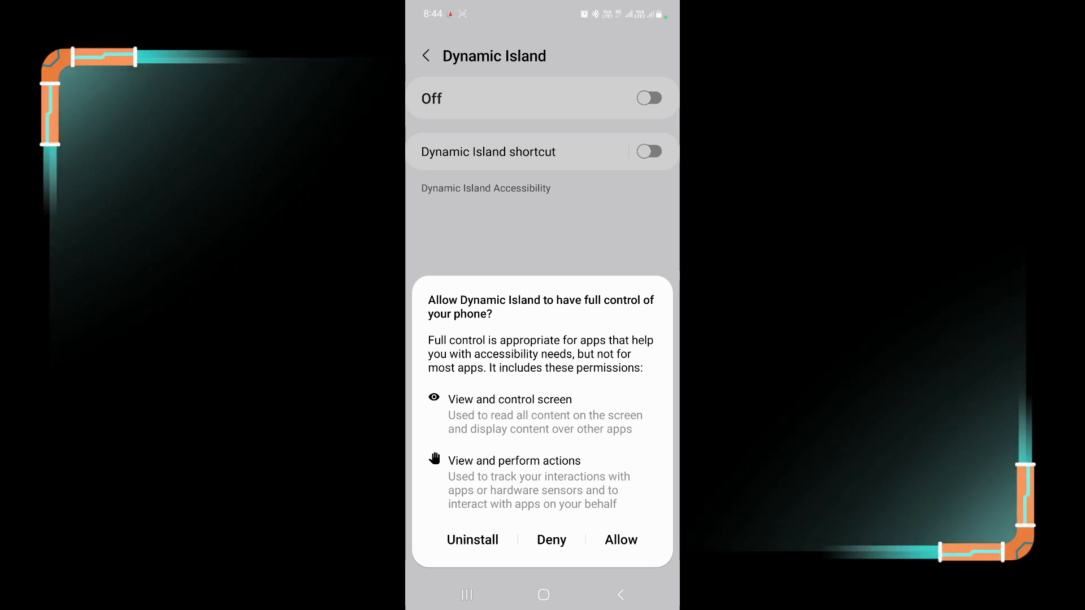
pyautogui.click(621, 540)
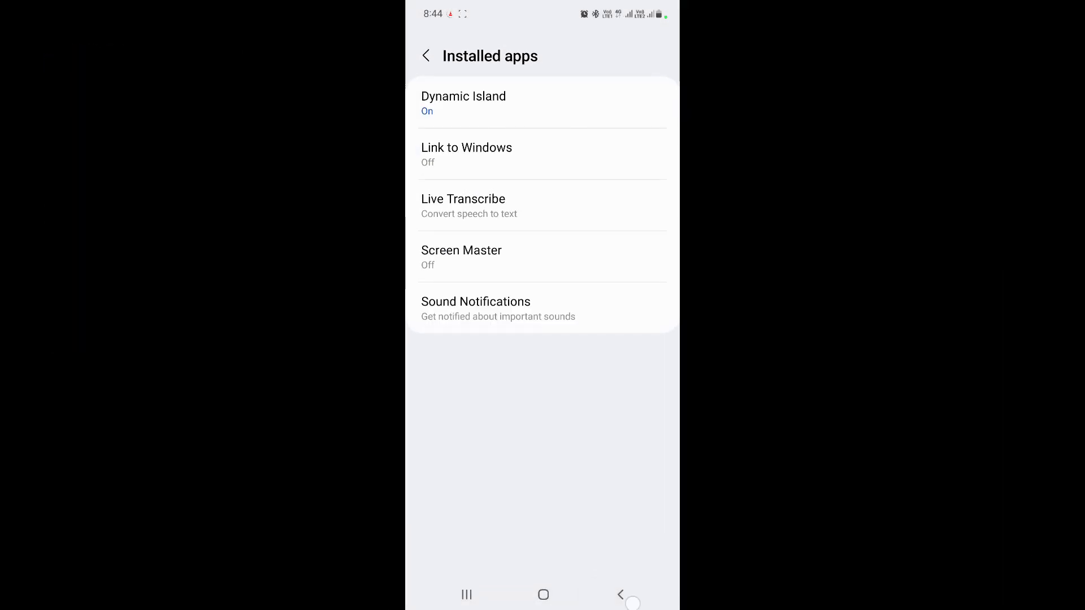
pyautogui.click(463, 96)
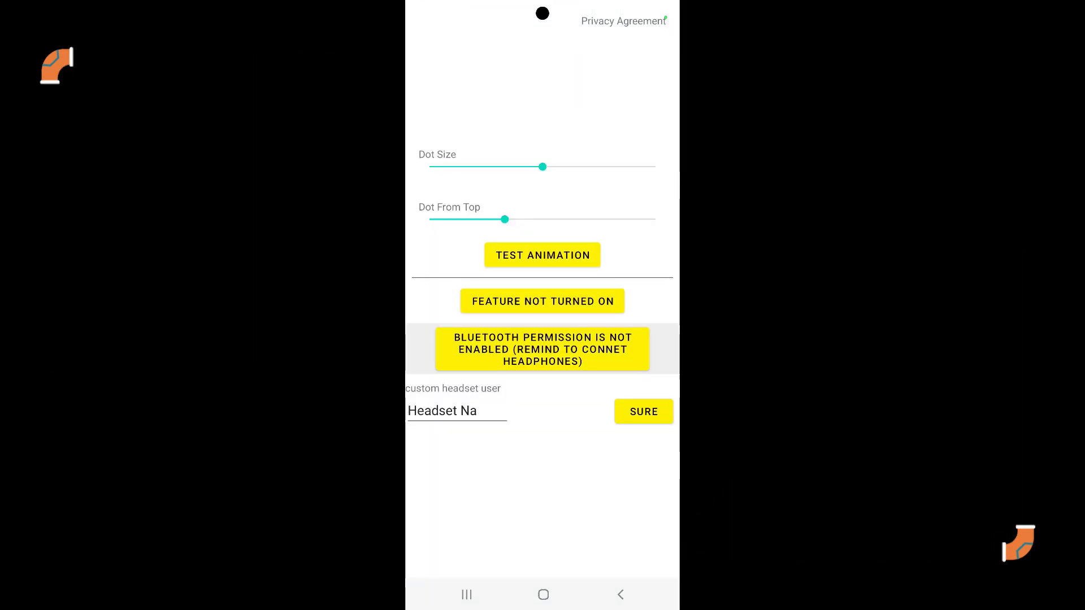
# Grant the Bluetooth permission and start entering Galaxy Bud as the headset name.
pyautogui.click(542, 254)
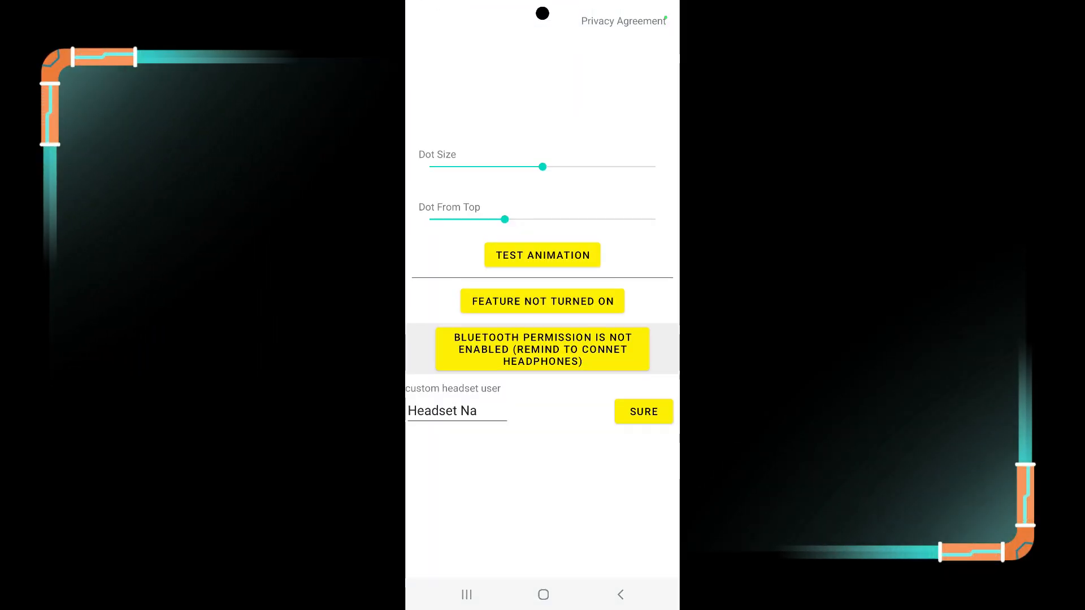
pyautogui.click(642, 411)
pyautogui.write('Galaxy Bud')
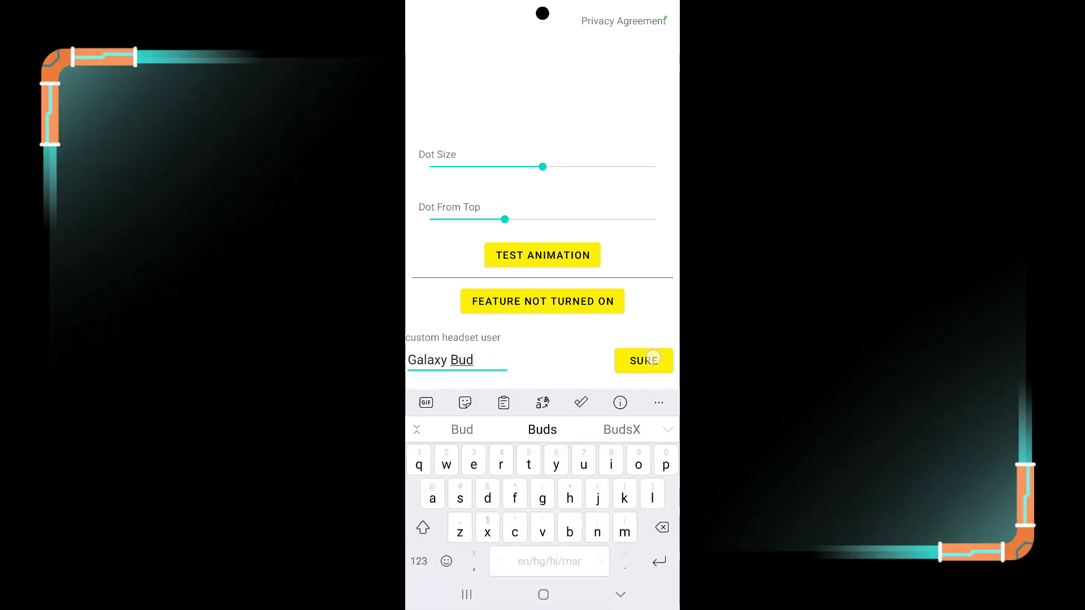
# Save Galaxy Bud as the headset name and turn the Dynamic Island feature on.
pyautogui.click(643, 360)
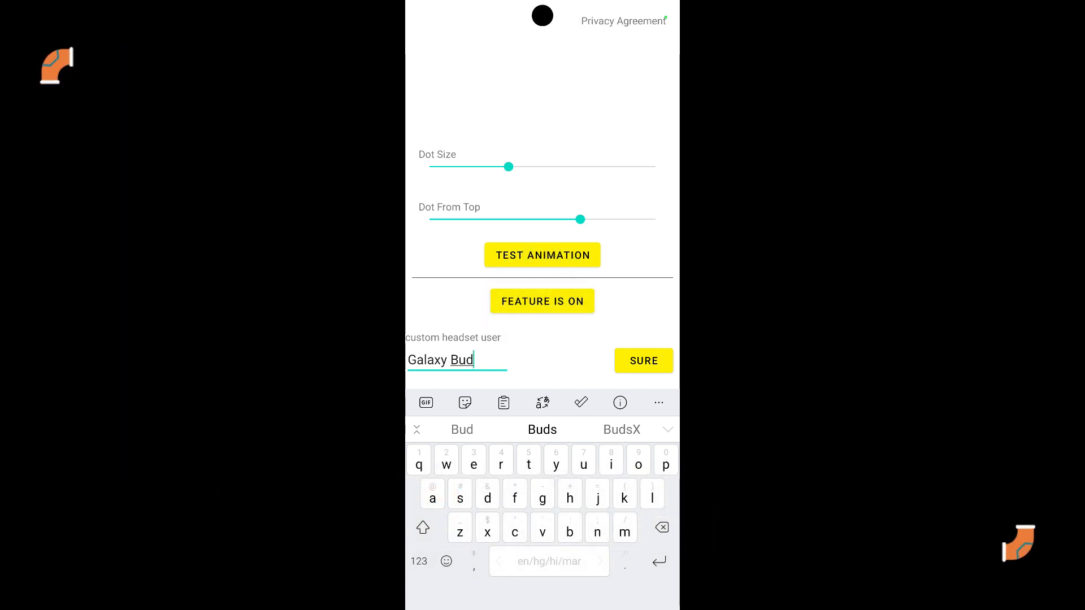
pyautogui.click(542, 255)
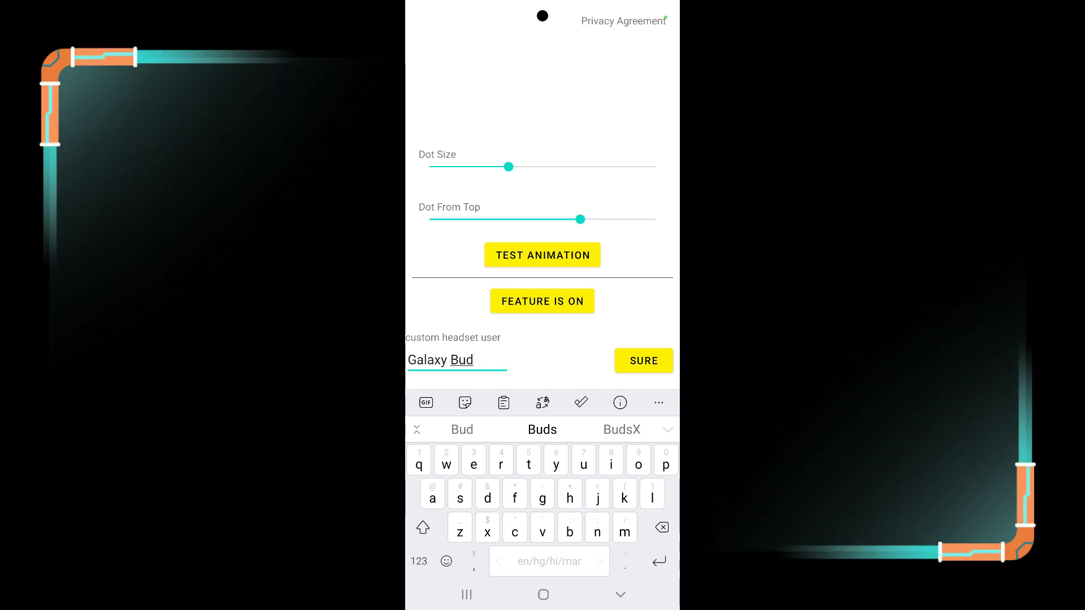